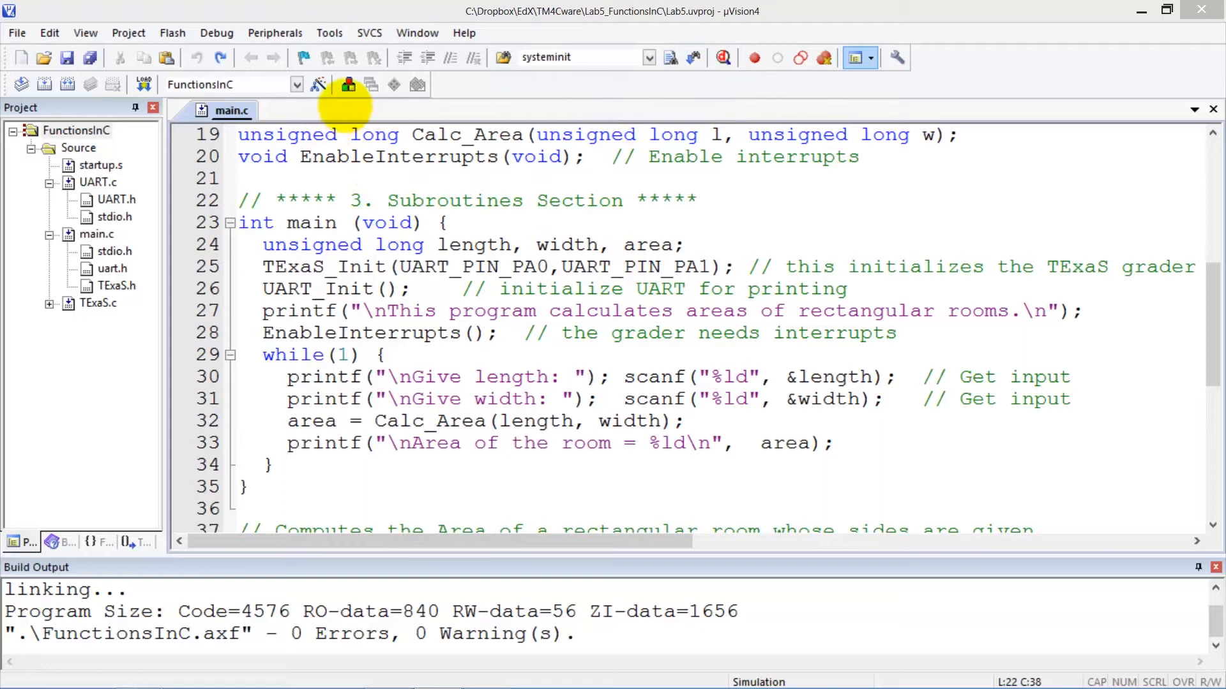
Build the FunctionsInC project and start a simulated debug session
click(319, 84)
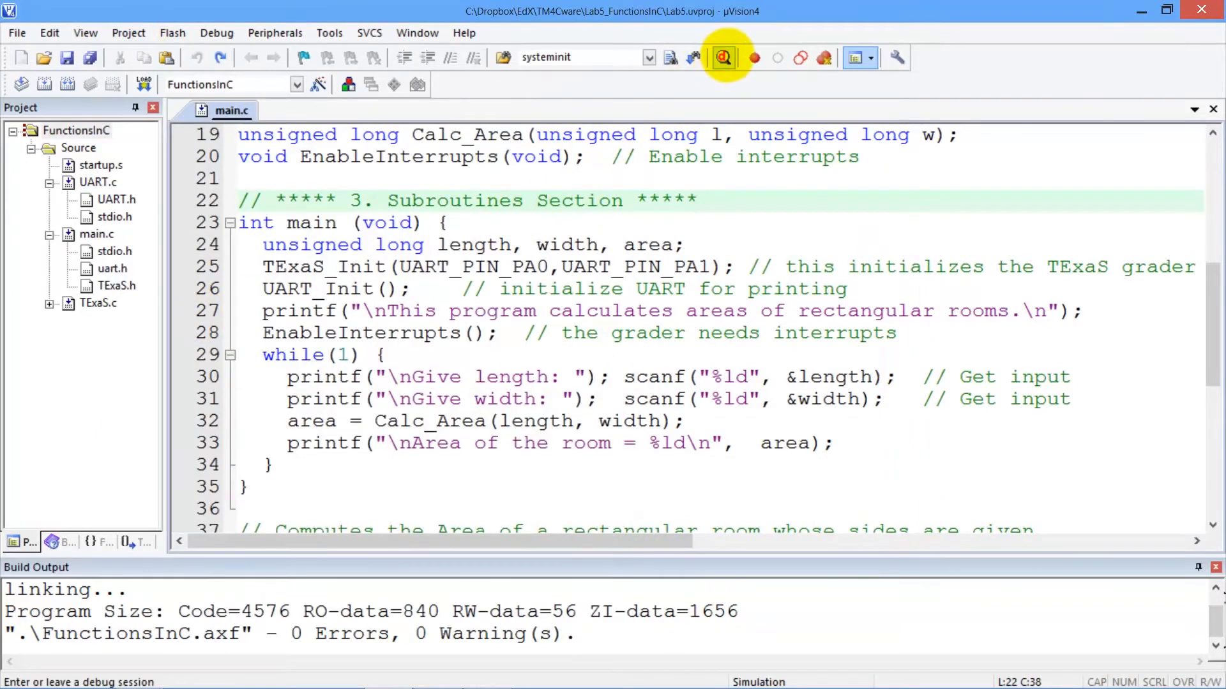
click(724, 58)
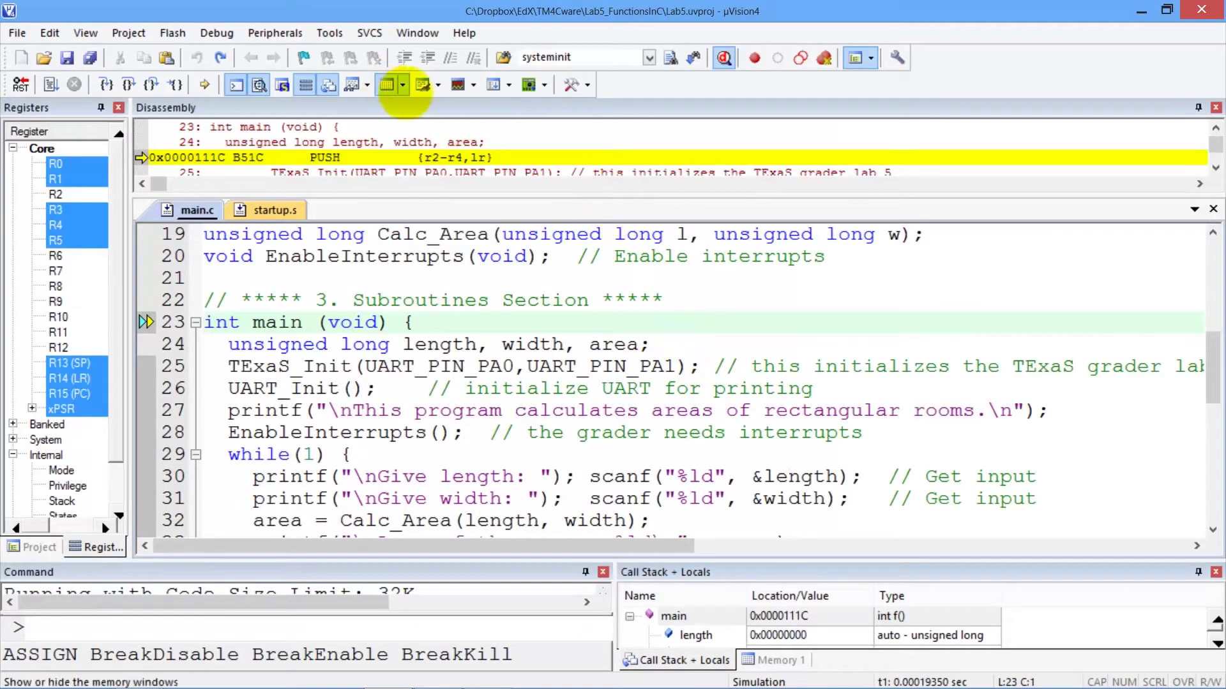
Open the UART #1 serial window from the Serial Windows dropdown and enlarge it
click(439, 84)
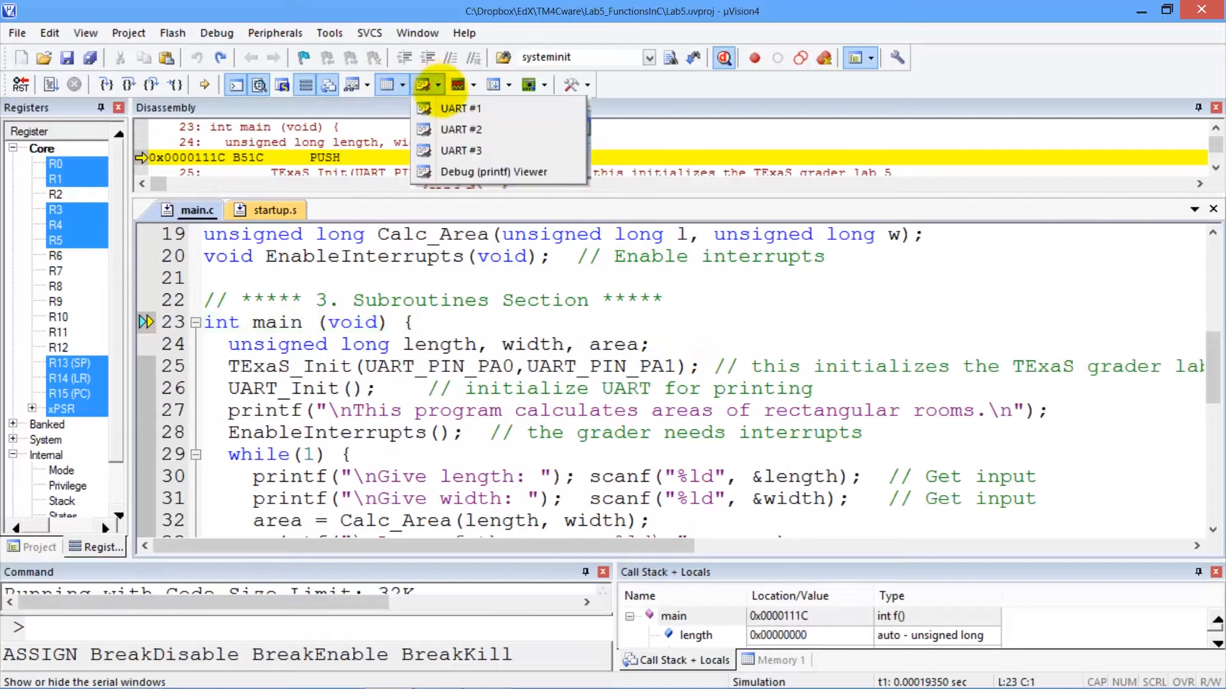
click(456, 108)
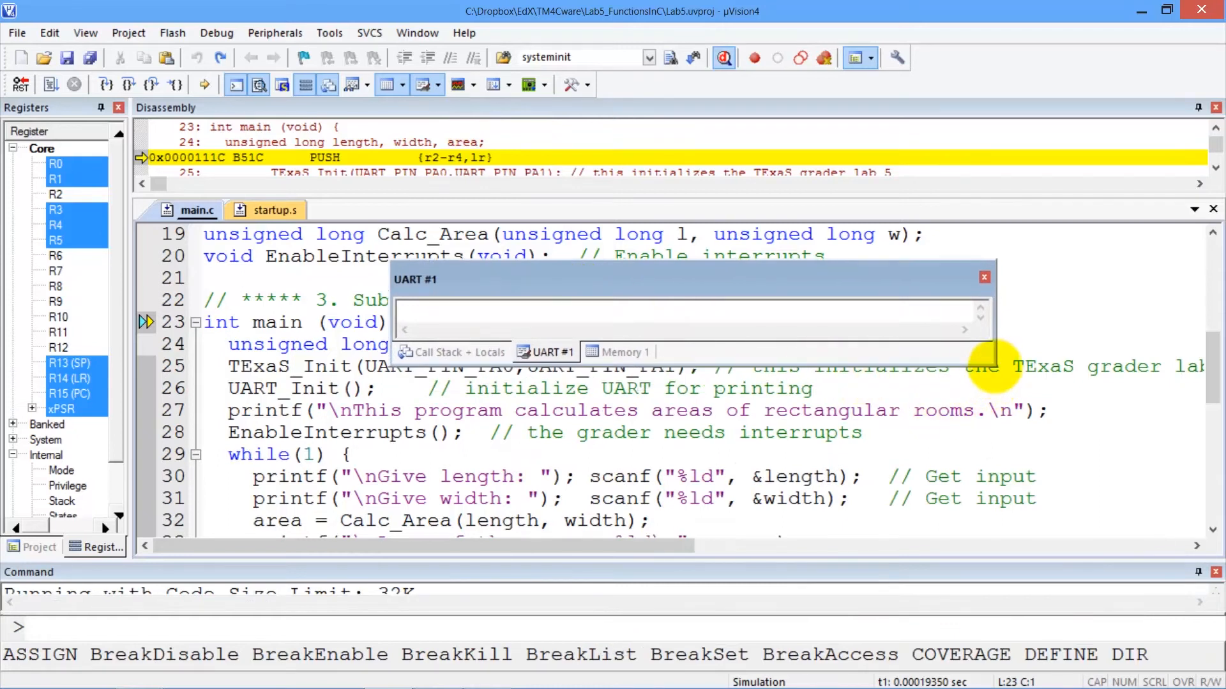
drag(993, 375, 1079, 539)
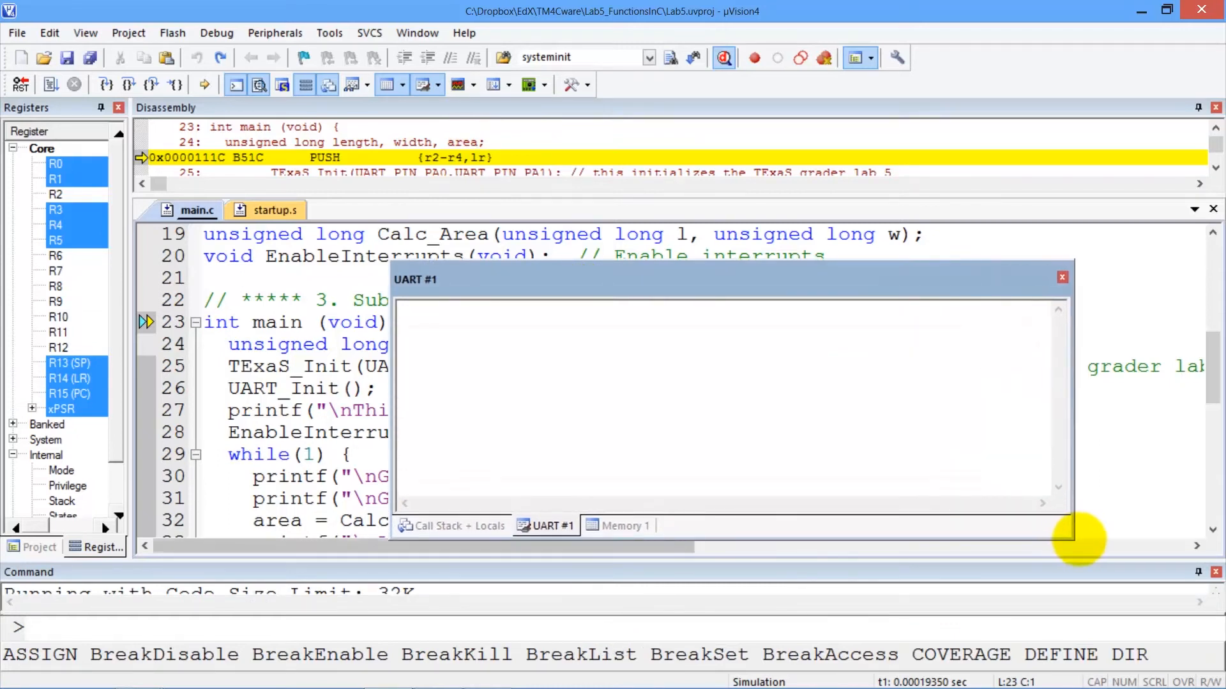
Run the program, enter length 4 and width 5 for area 20, then length 21
click(44, 84)
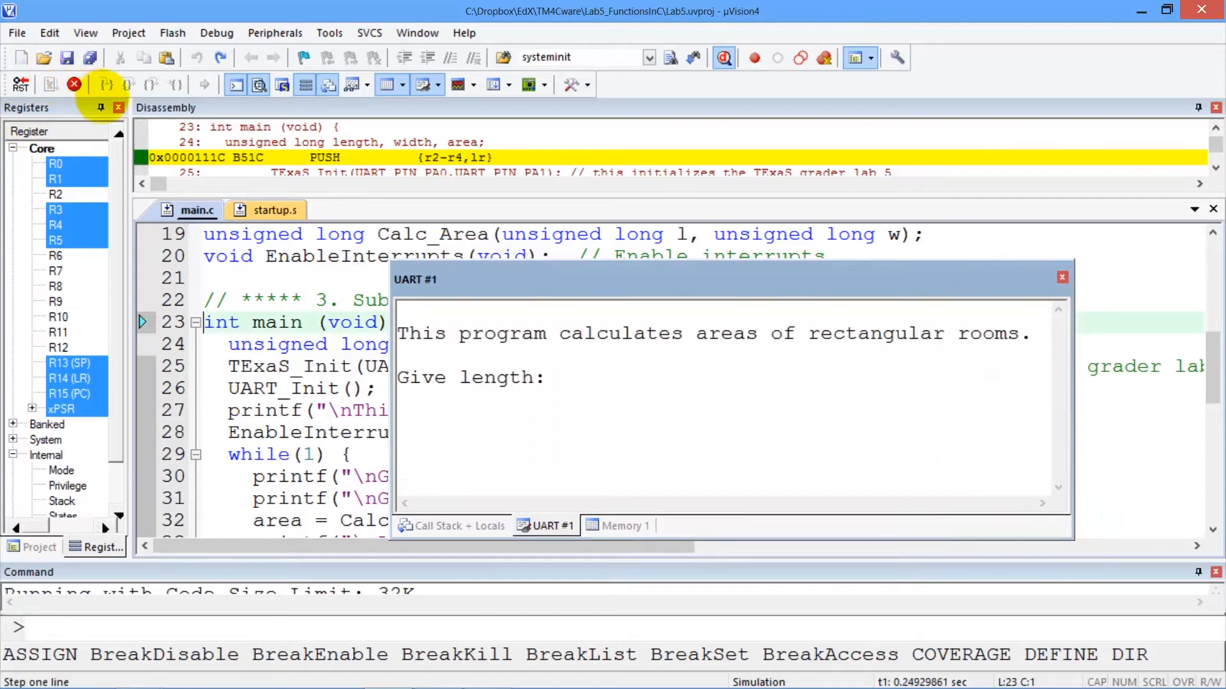
mouse_move(118, 107)
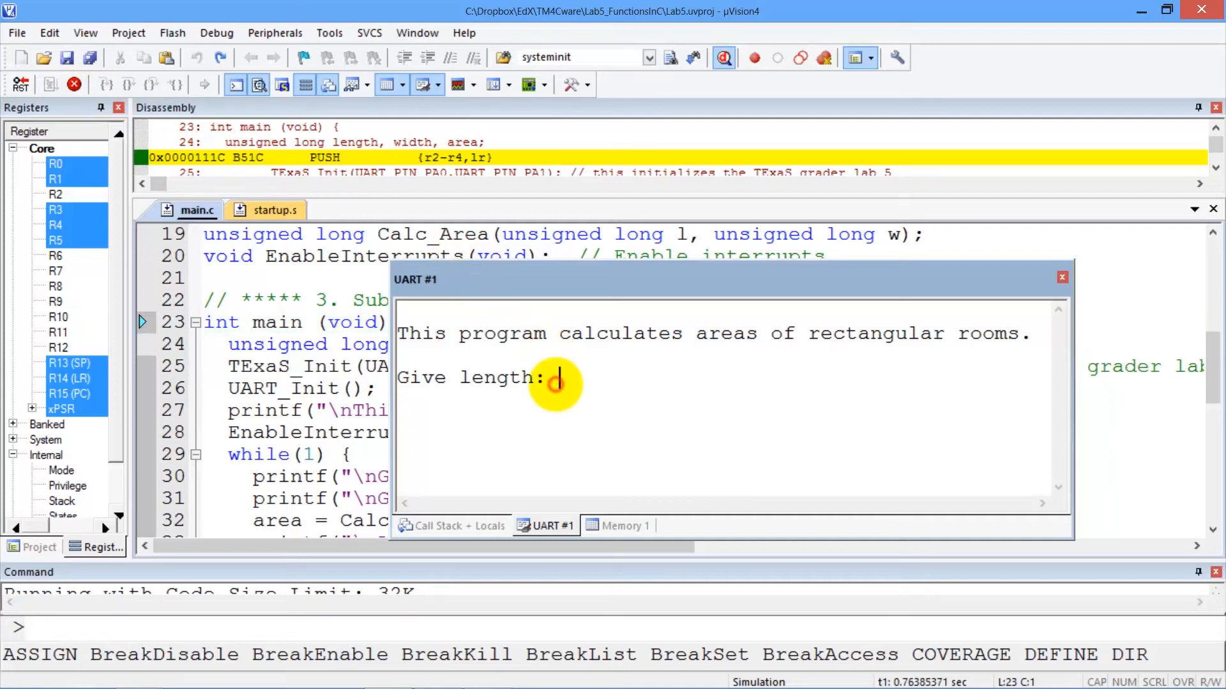
text(4)
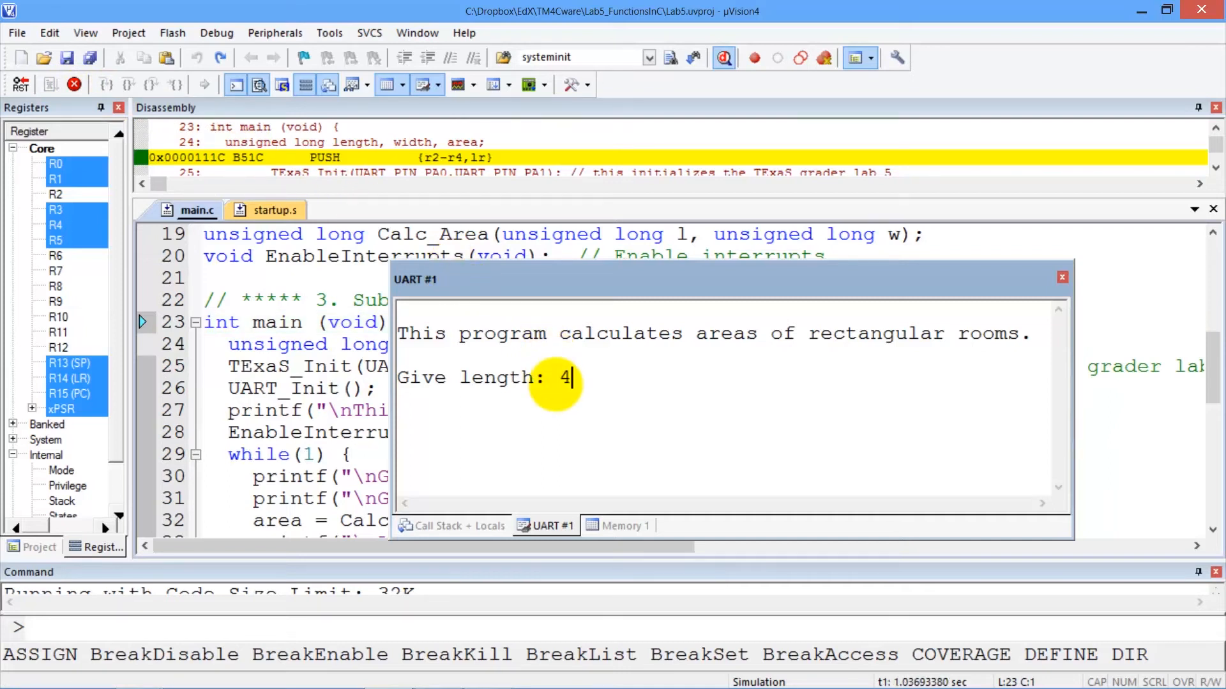
text(5)
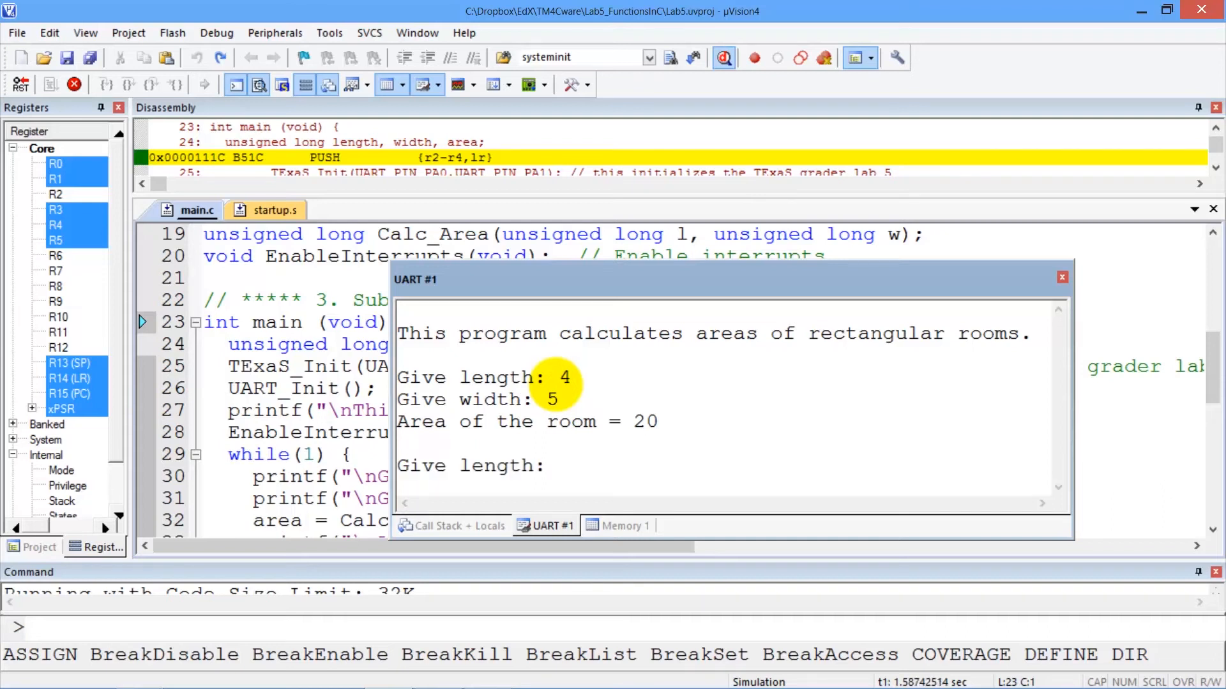
text(21)
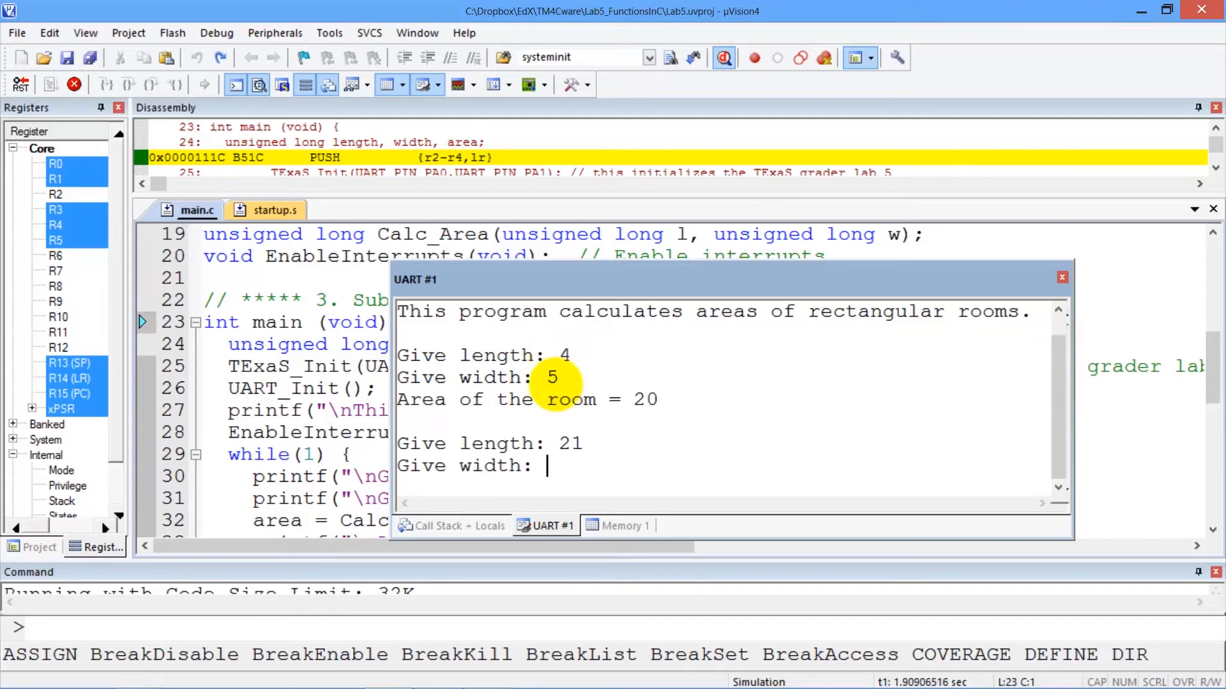